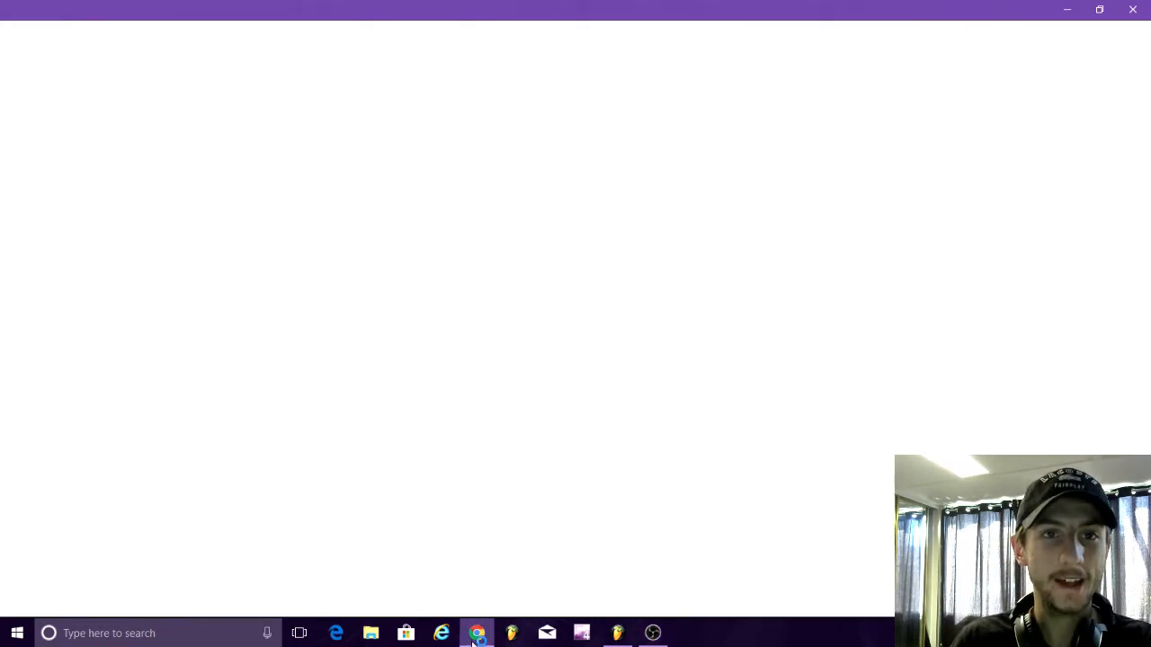
Launch Chrome, go to YouTube, reach the channel via the account menu and show the Liked videos playlist
click(476, 633)
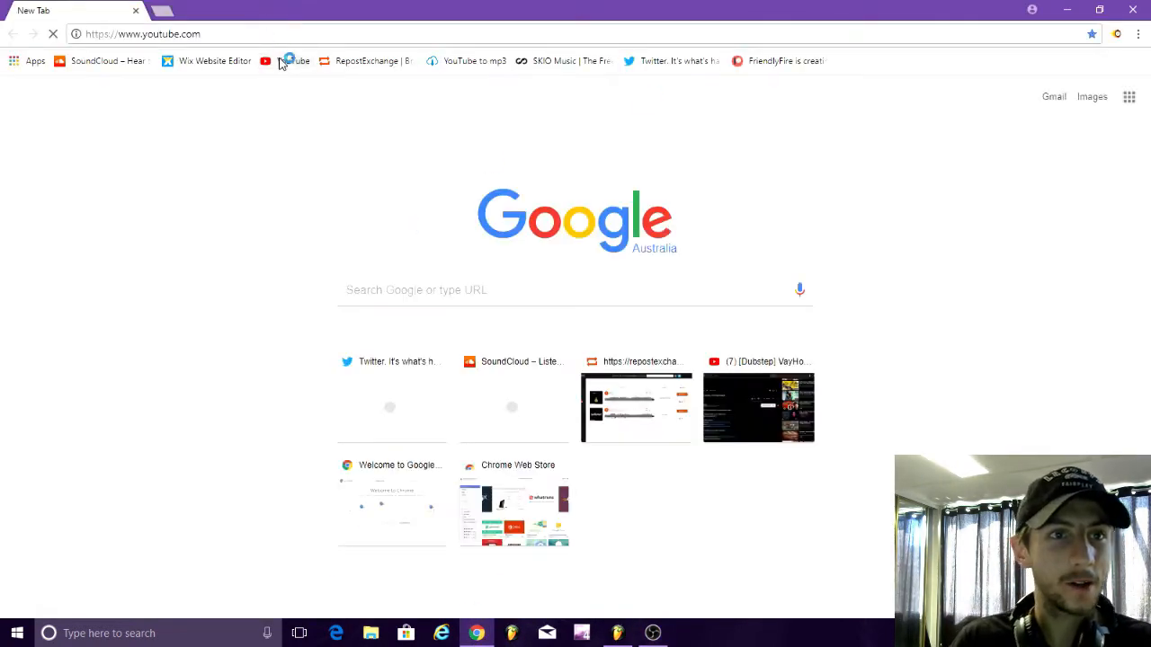
click(295, 61)
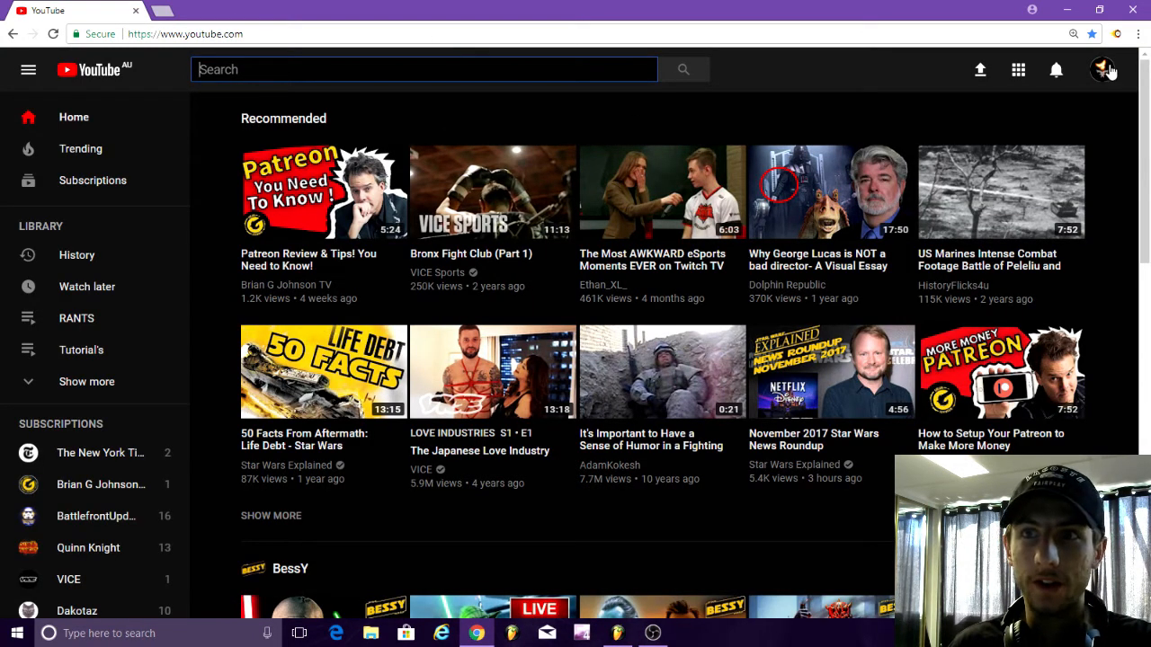
click(1100, 68)
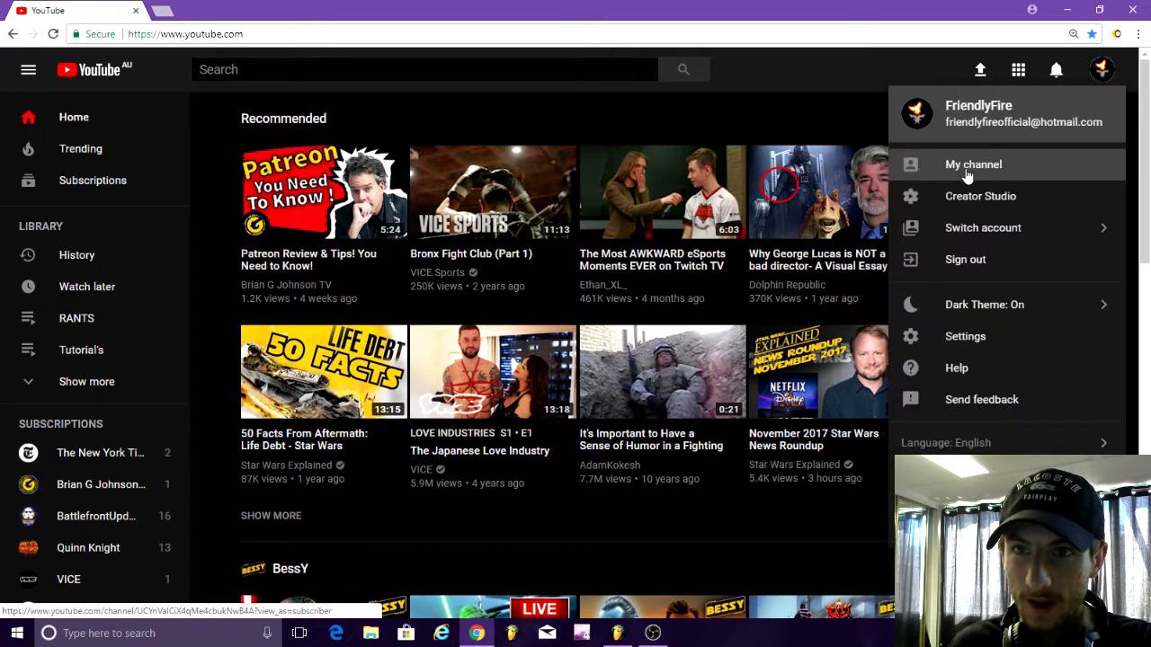
click(973, 164)
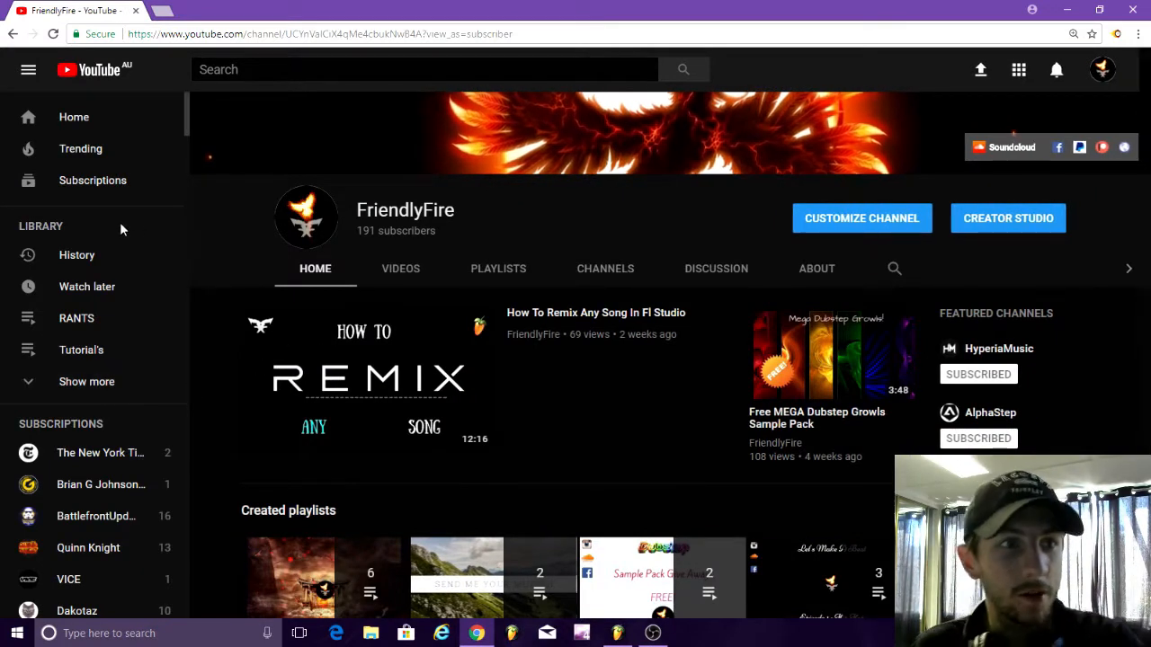
scroll(down, 3)
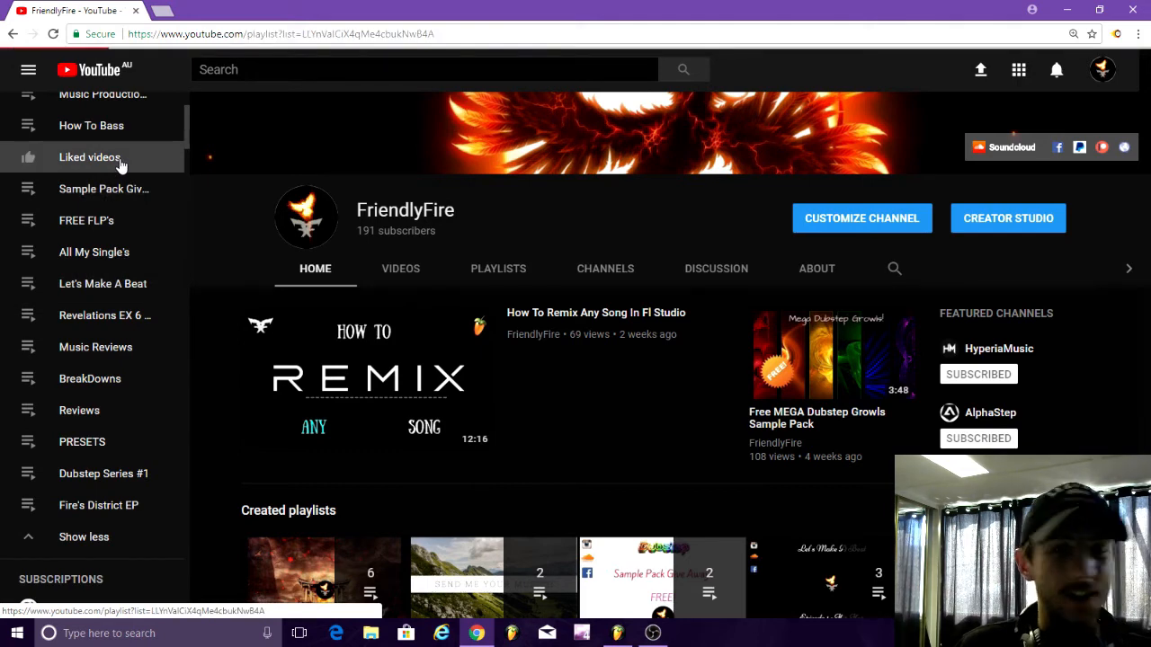
click(90, 157)
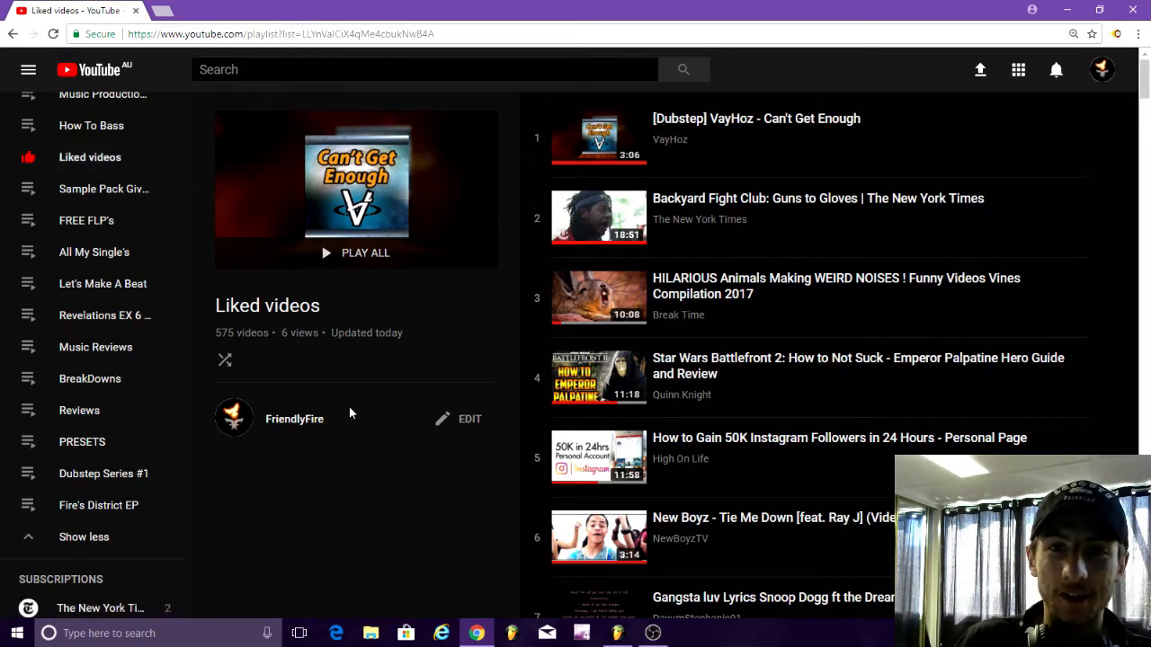
Start the HILARIOUS Animals Making WEIRD NOISES compilation and scrub, pause and resume it to audition sounds
click(599, 296)
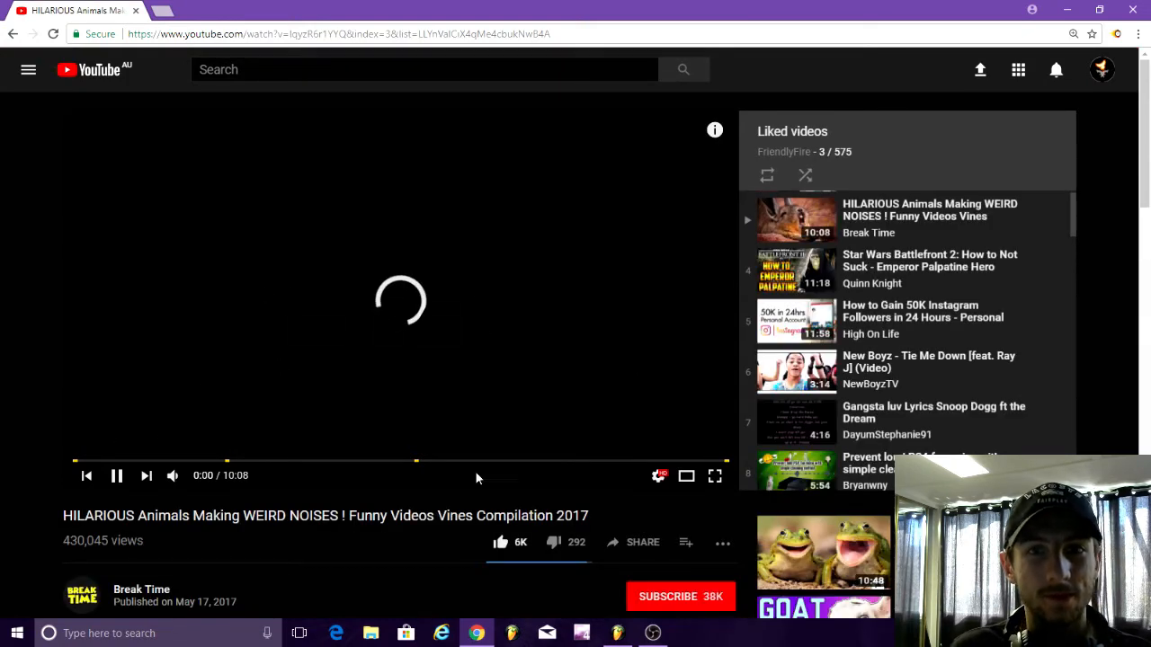
mouse_move(583, 360)
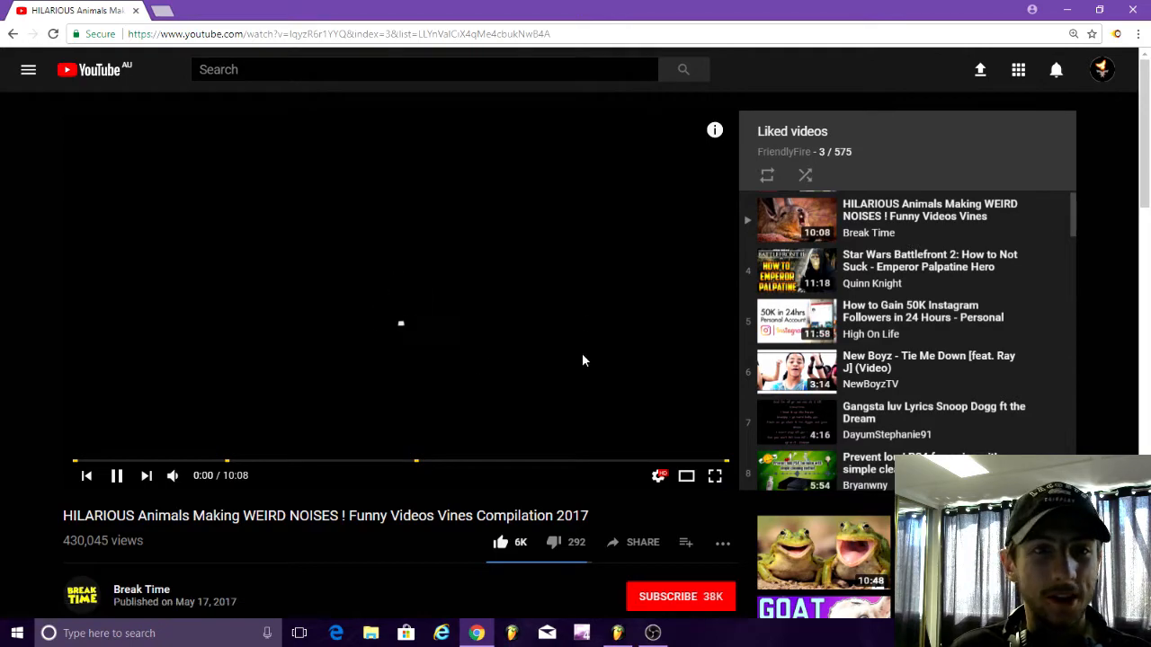
mouse_move(299, 543)
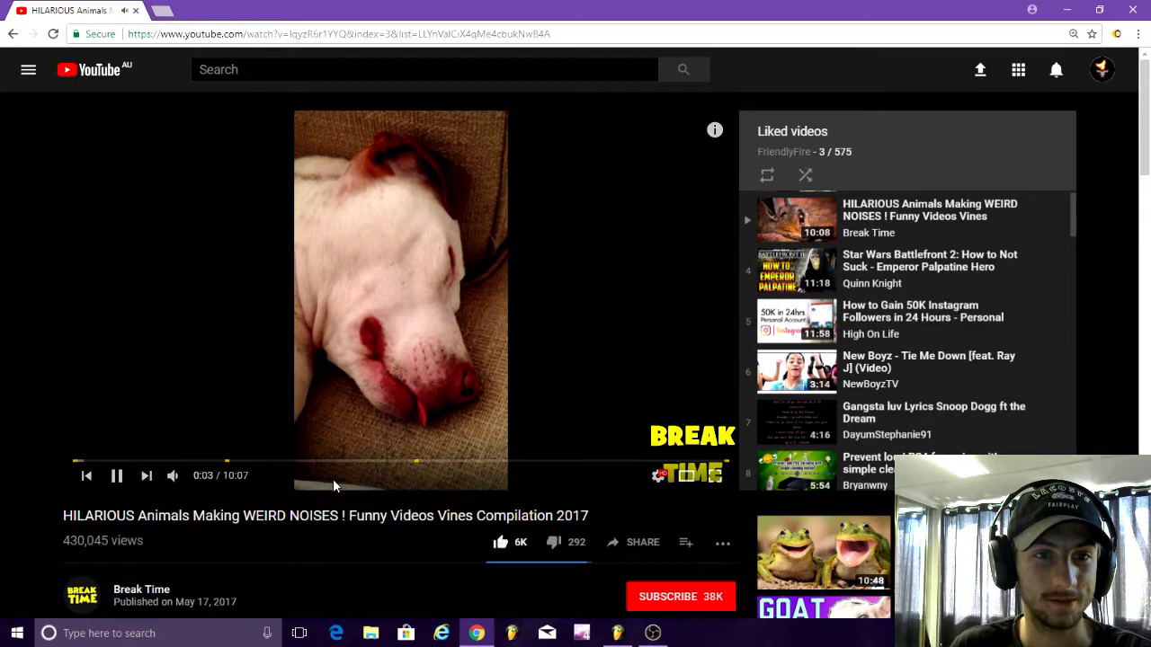
click(653, 633)
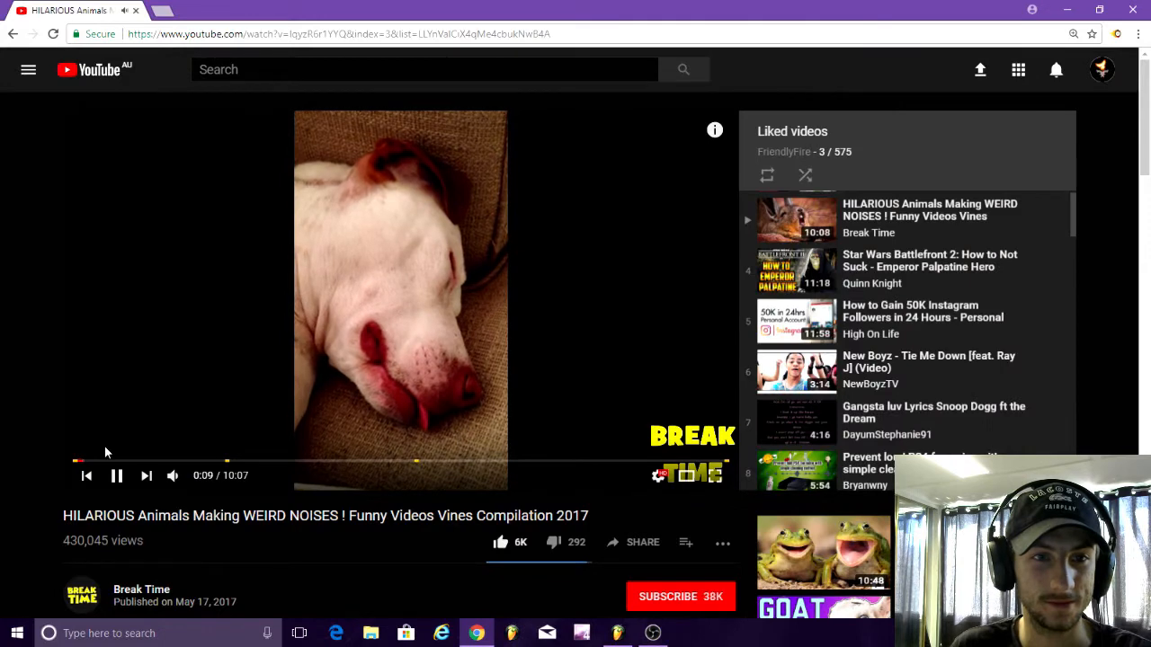
mouse_move(504, 273)
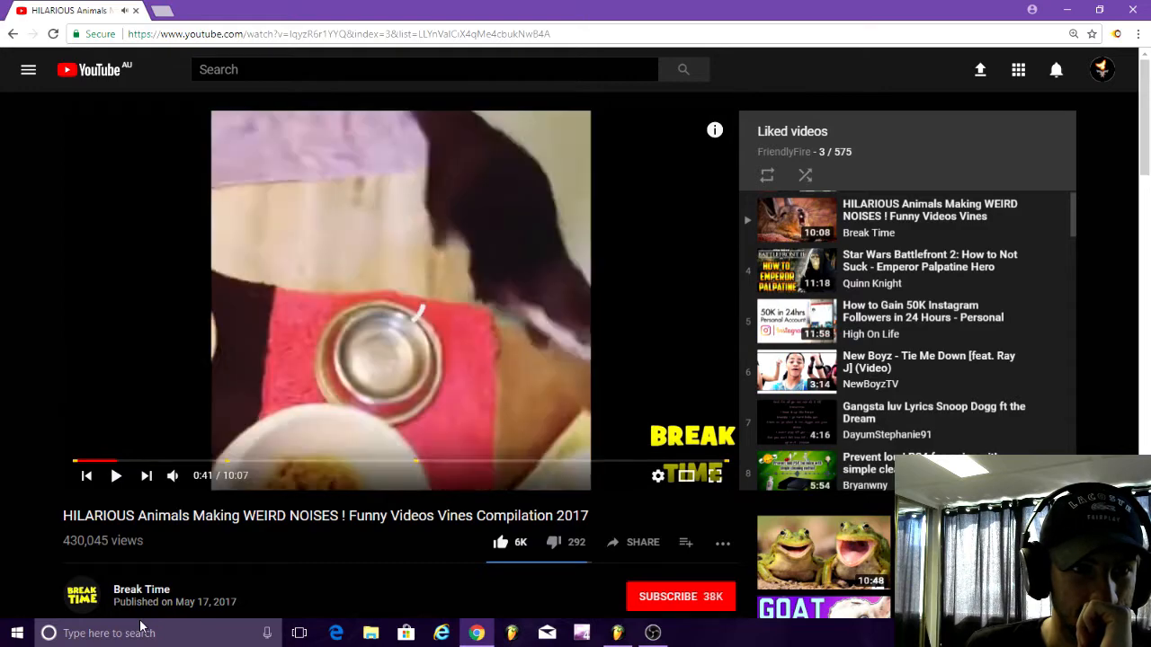
click(115, 475)
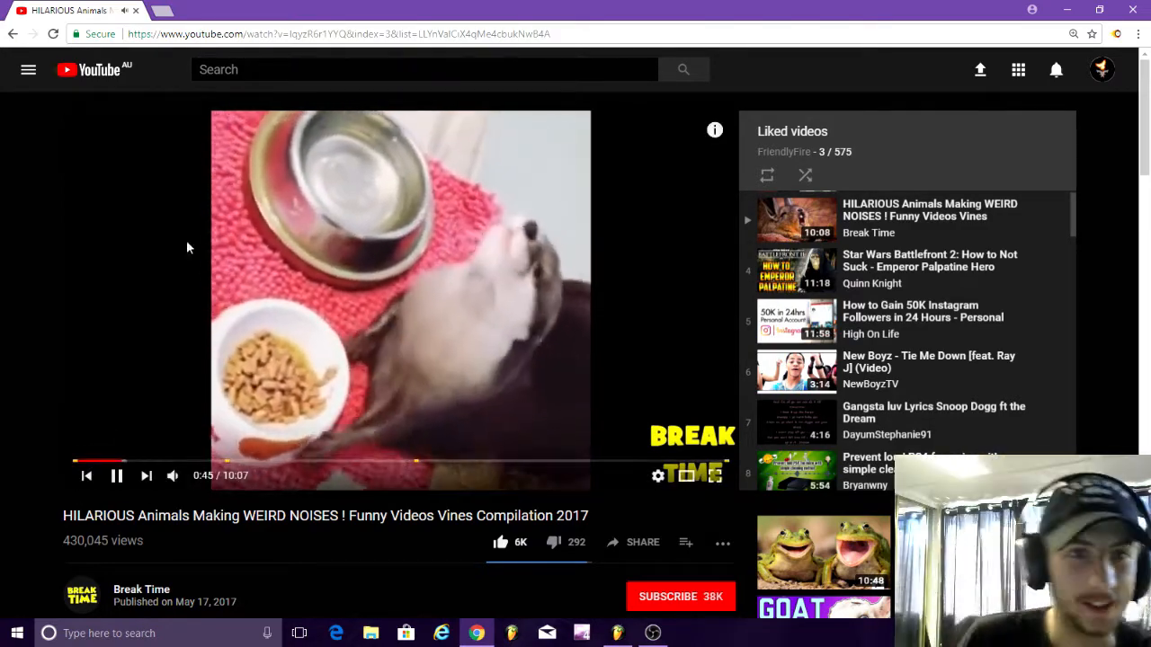
mouse_move(125, 462)
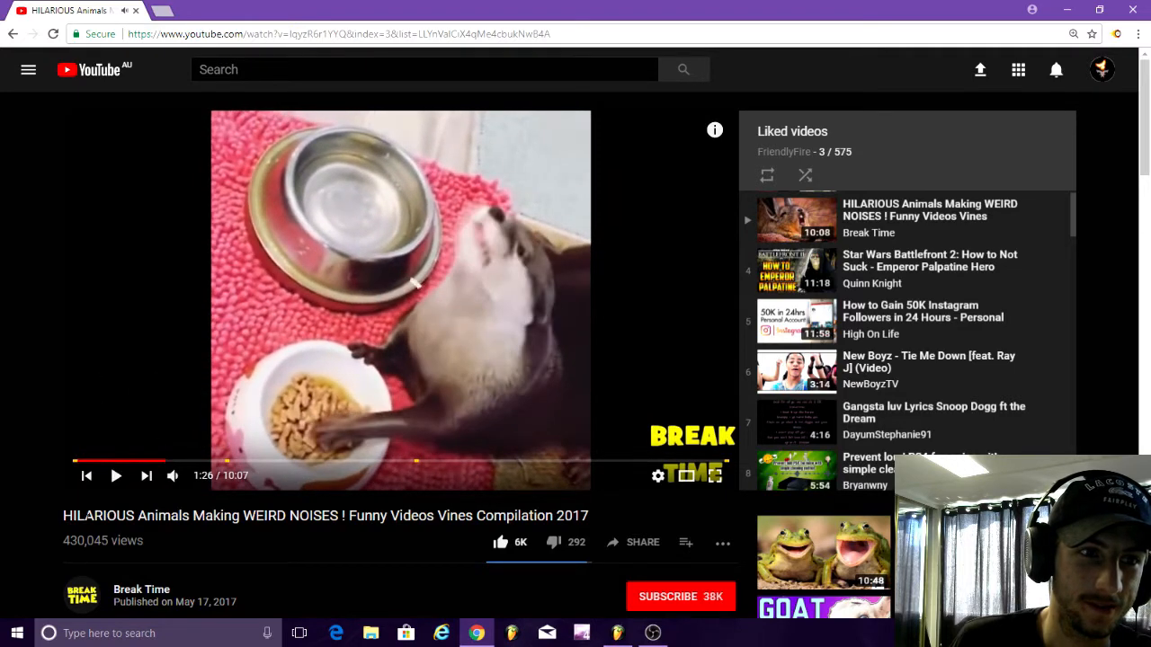
click(115, 475)
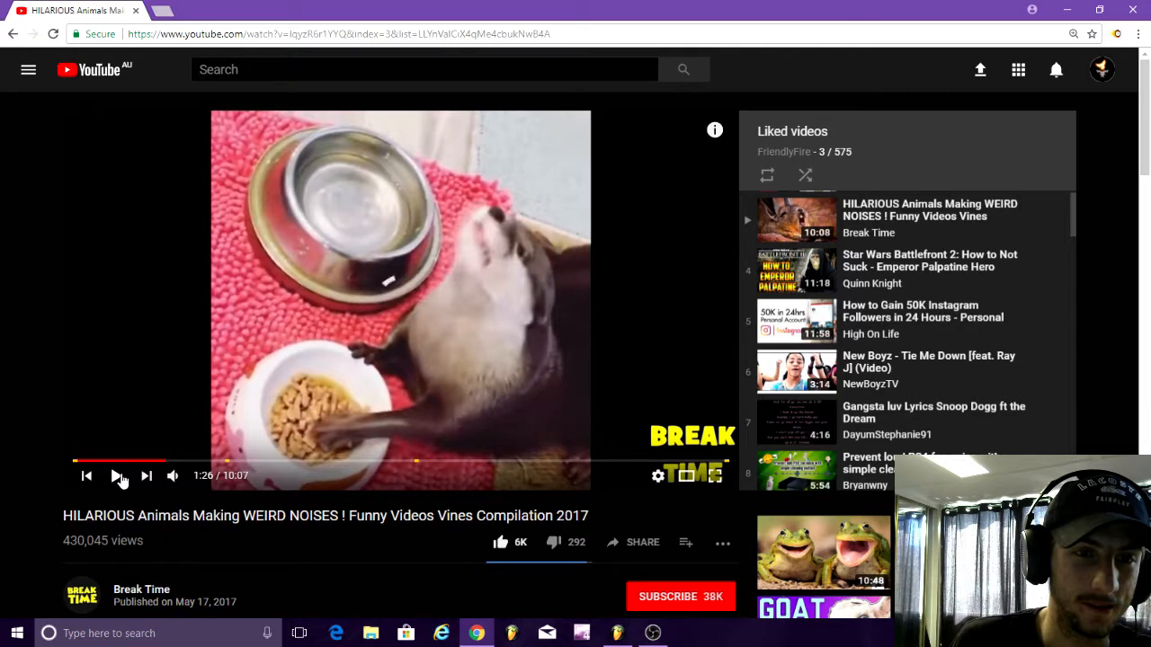
click(88, 475)
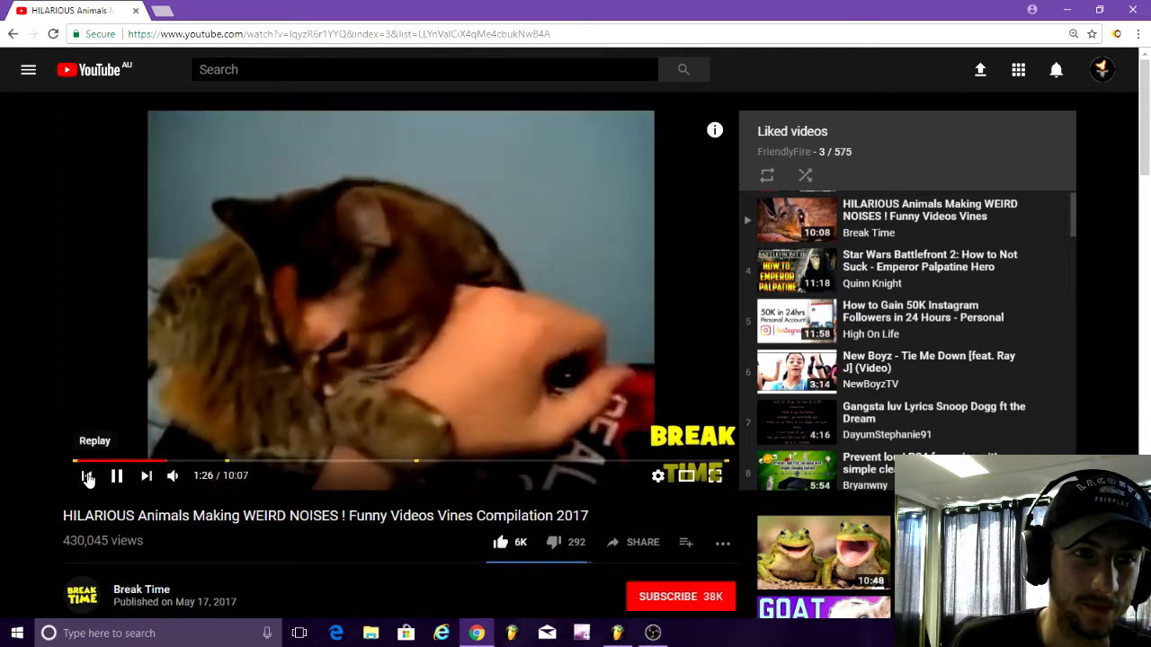
click(86, 475)
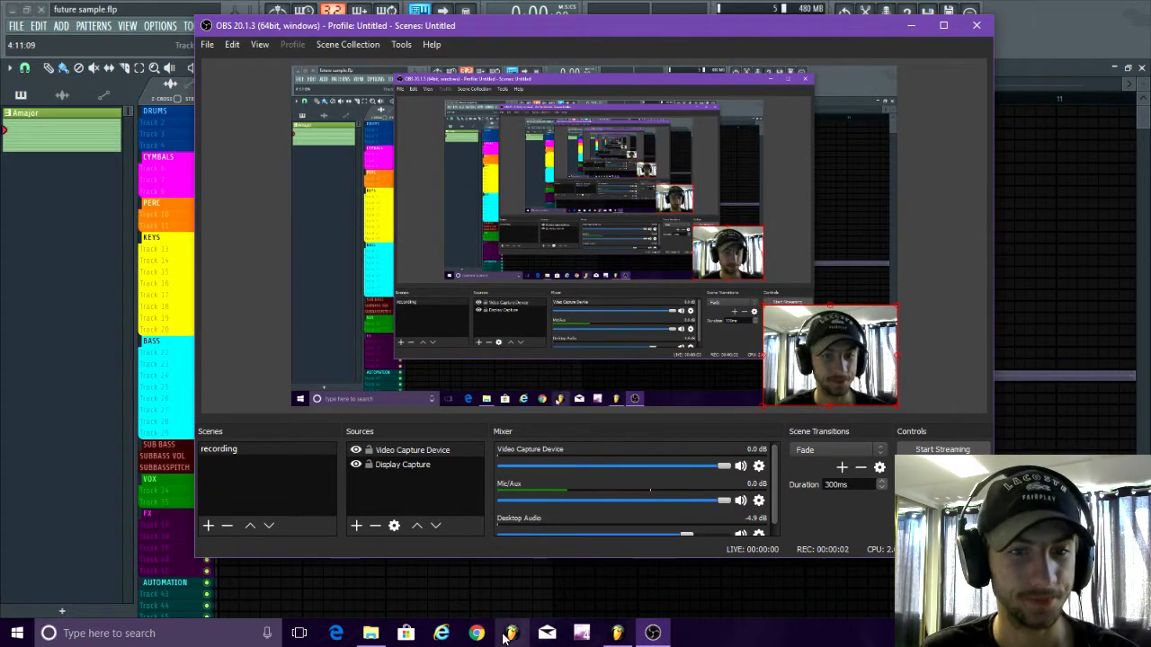
Place the downloaded animal-noises audio as a clip on a playlist track and show the Mixer
click(510, 633)
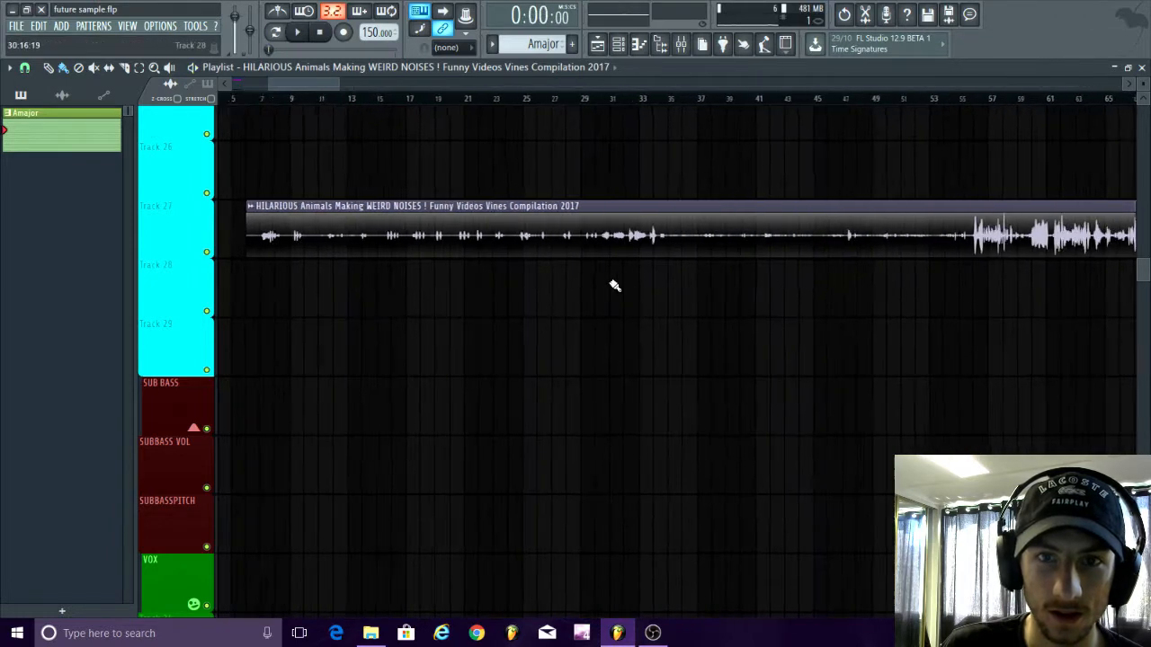
scroll(right, 3)
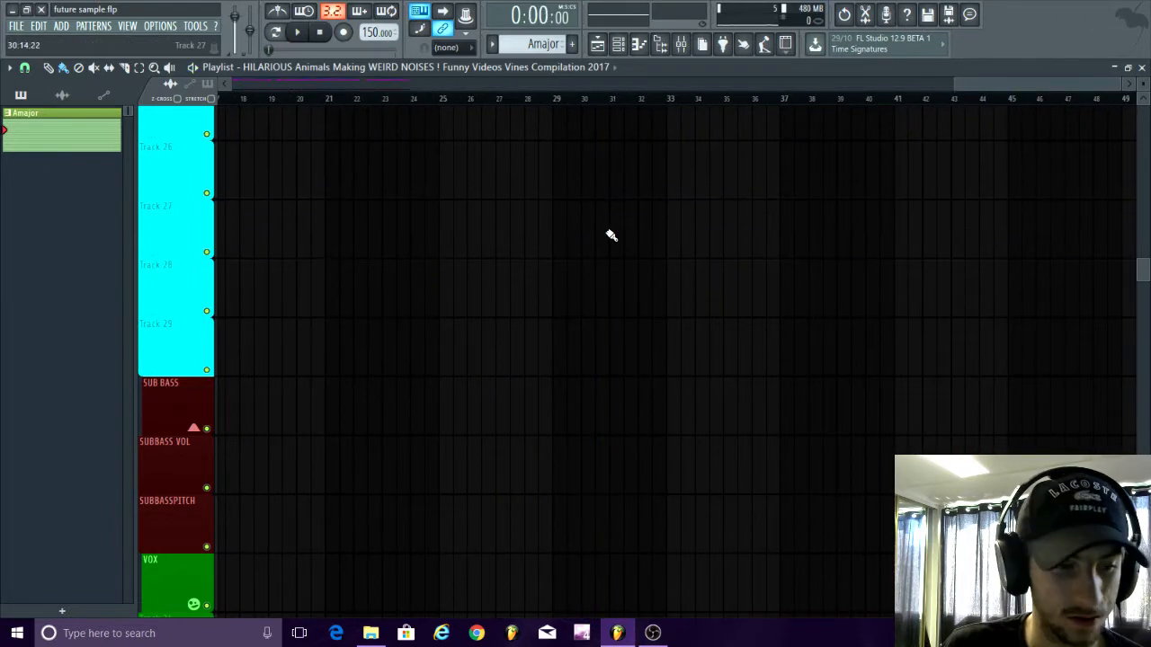
click(297, 33)
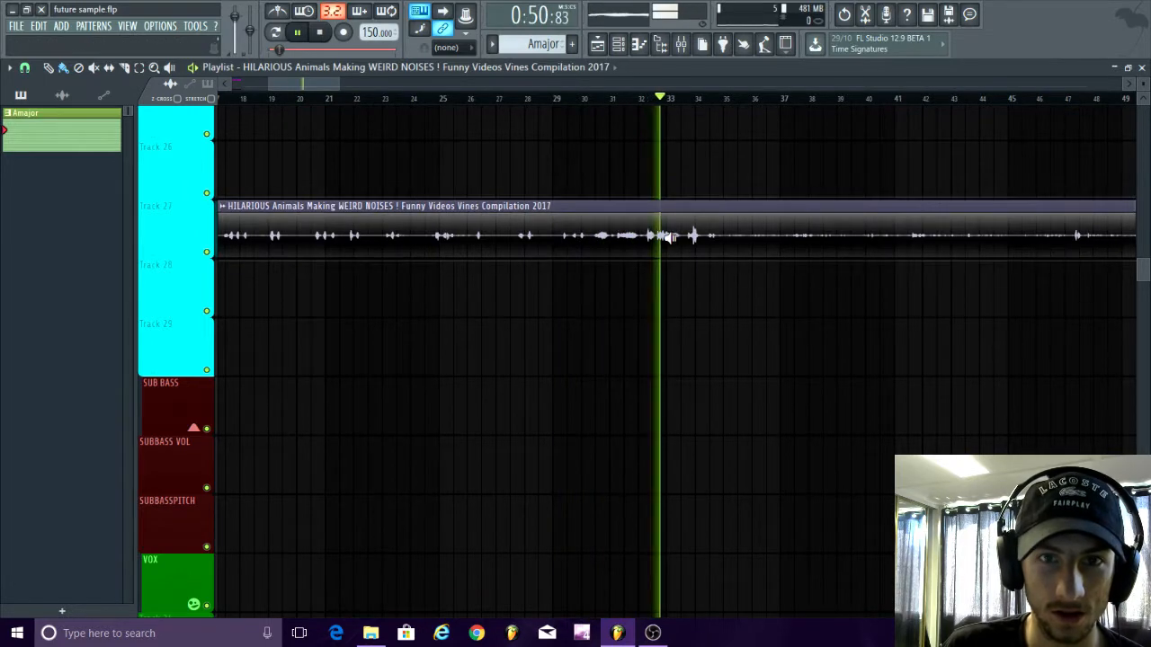
click(320, 33)
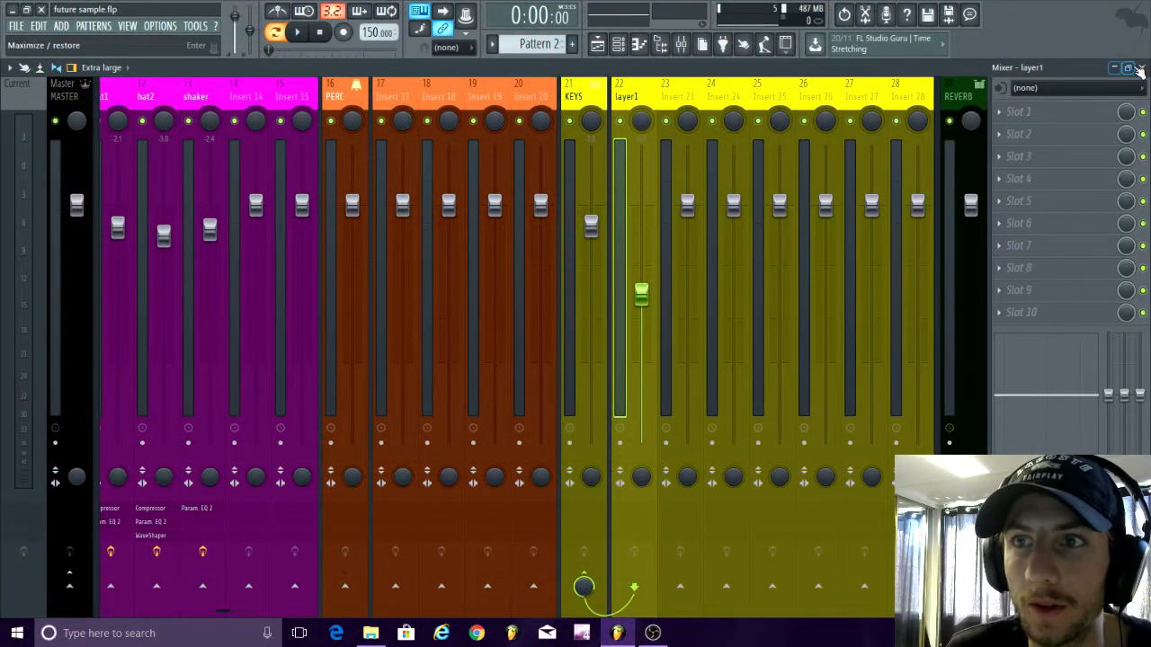
Load a Spectral wavetable into Osc A of layer1's Serum and paint the layer1 pattern on the KEYS track
click(1136, 68)
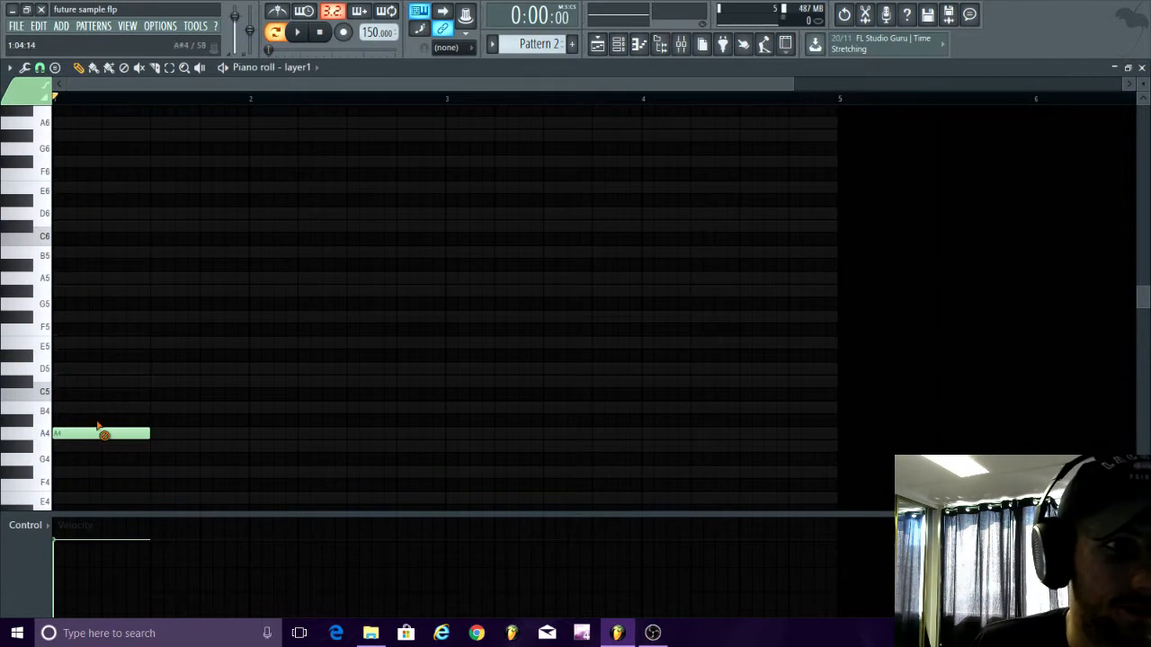
click(618, 43)
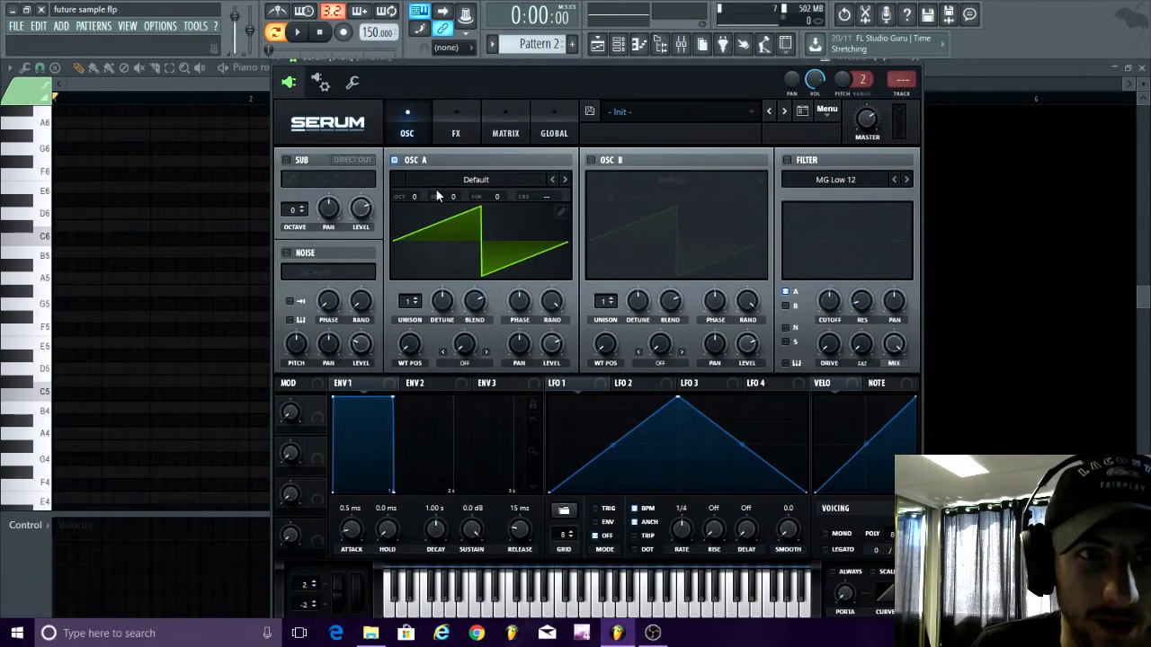
click(474, 180)
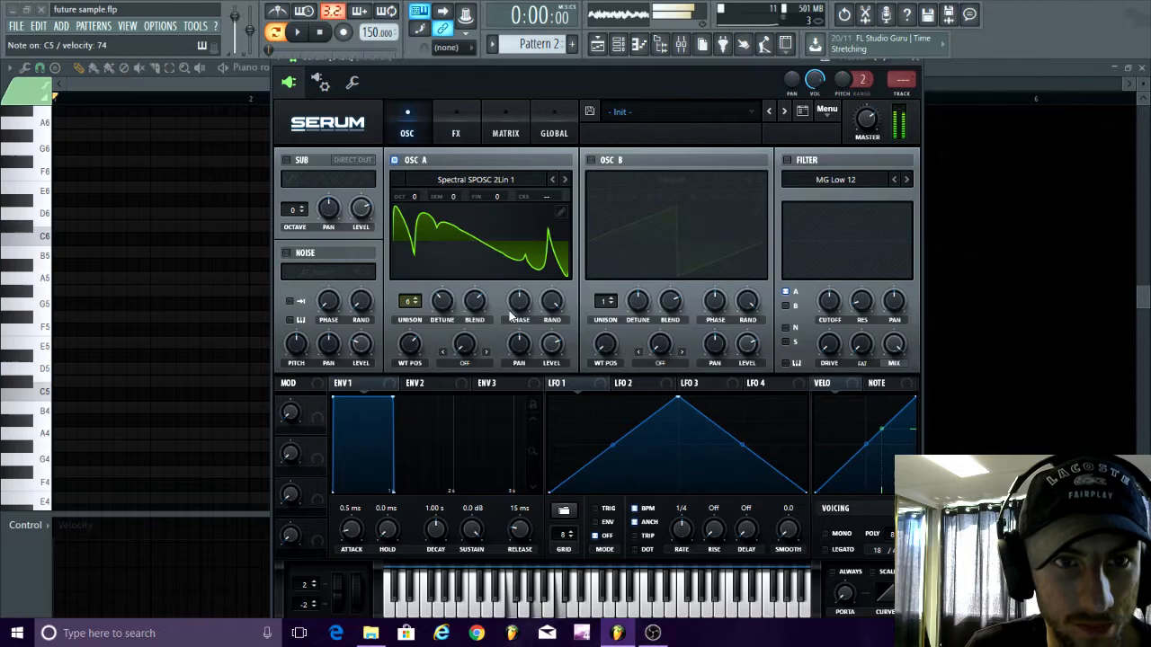
click(589, 160)
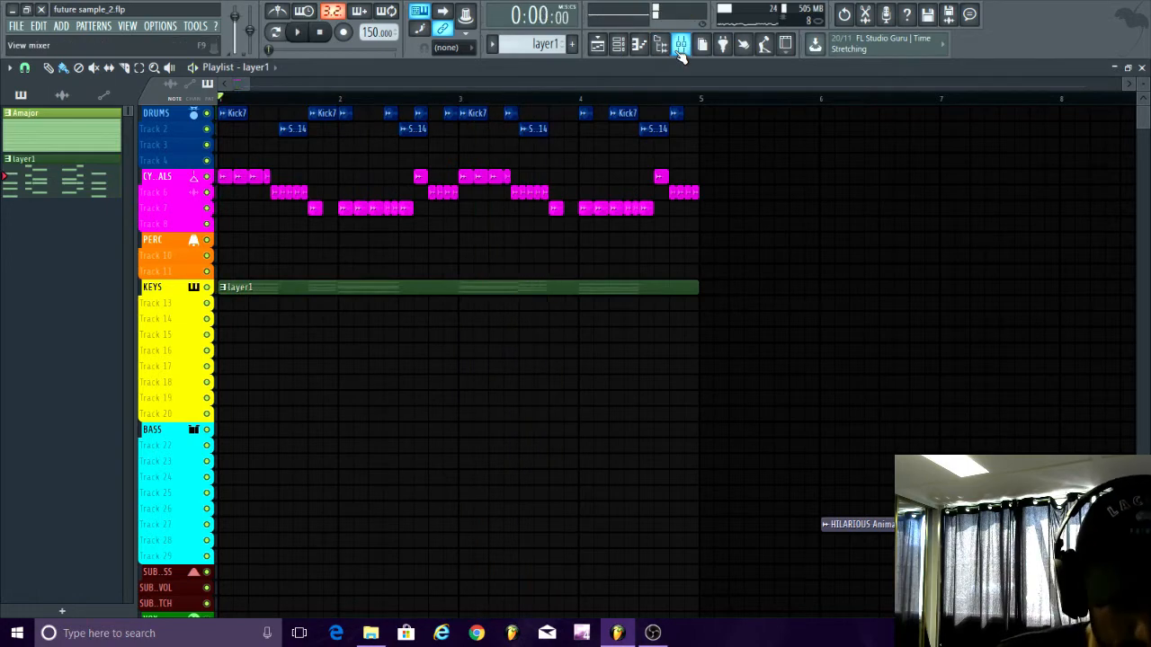
Draw a layer1 rate automation that rises at the start and falls off, under the chord pattern
click(682, 45)
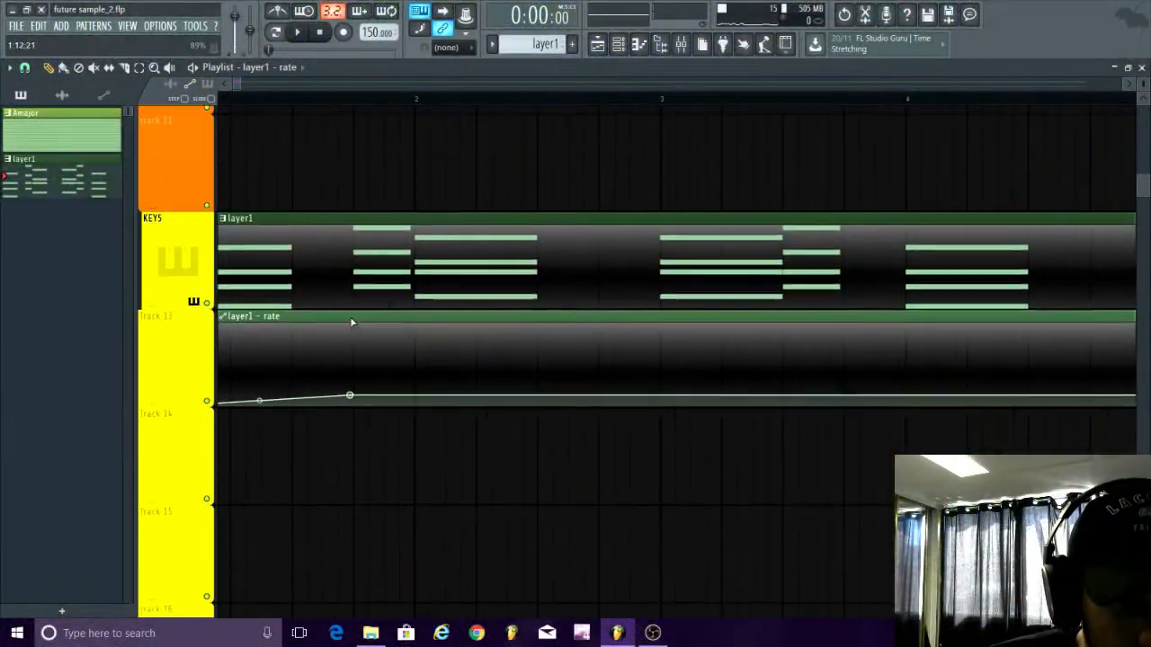
drag(349, 395, 353, 377)
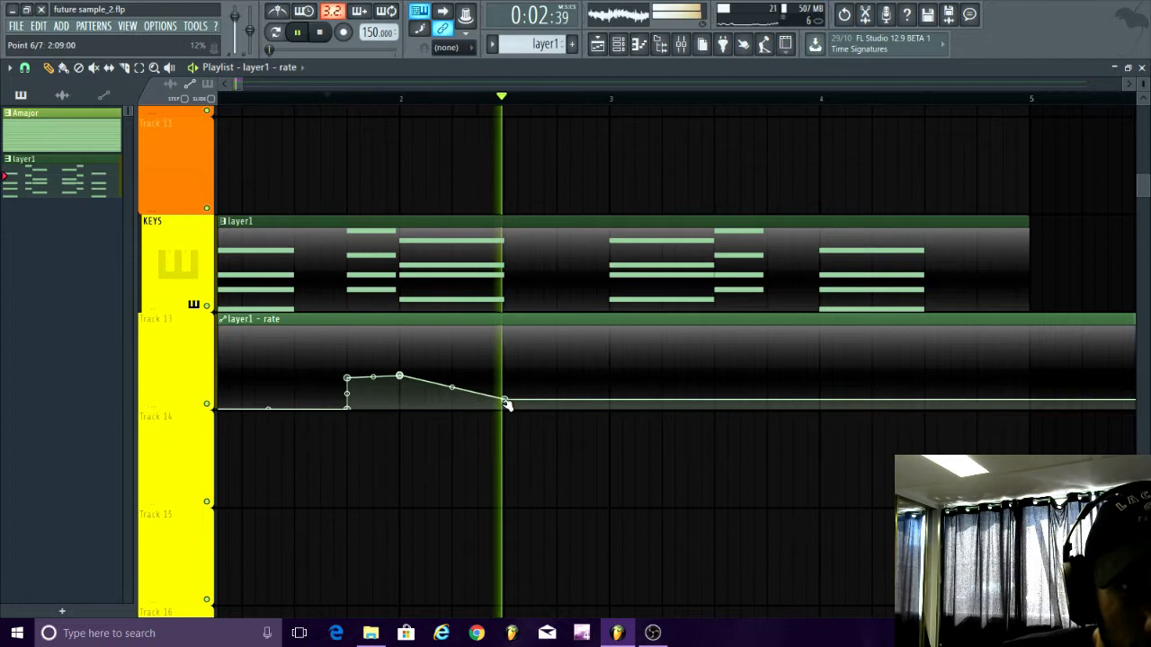
drag(507, 403, 615, 399)
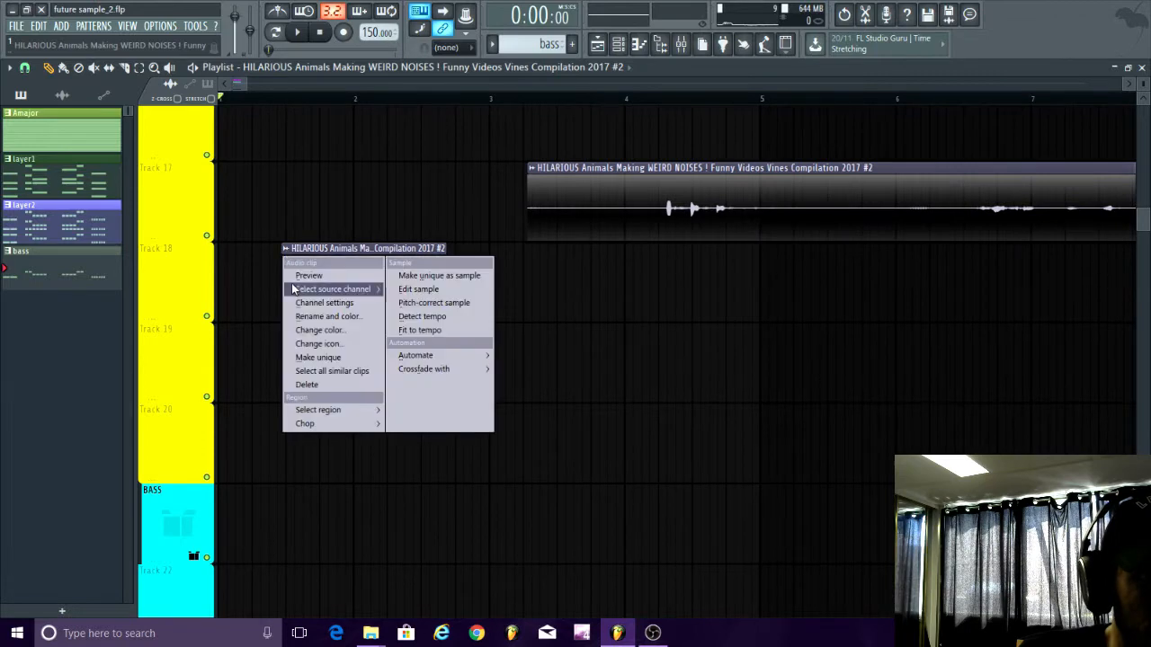
Make the second animal-noises clip unique as a sample and save it as Part_1
click(318, 356)
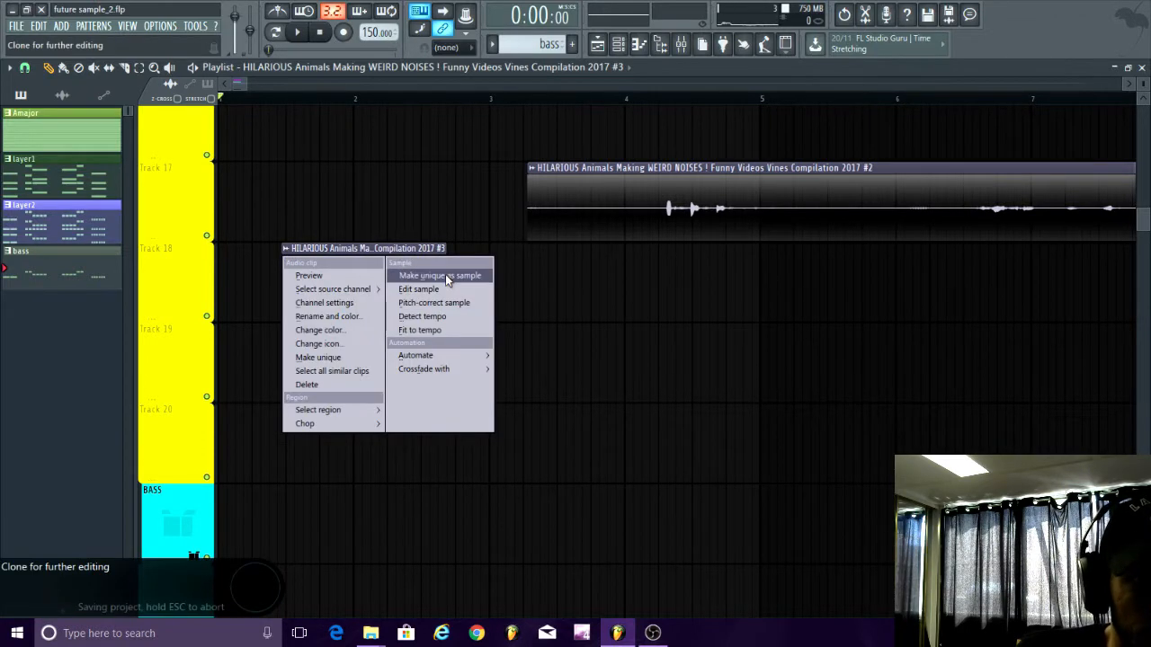
click(439, 275)
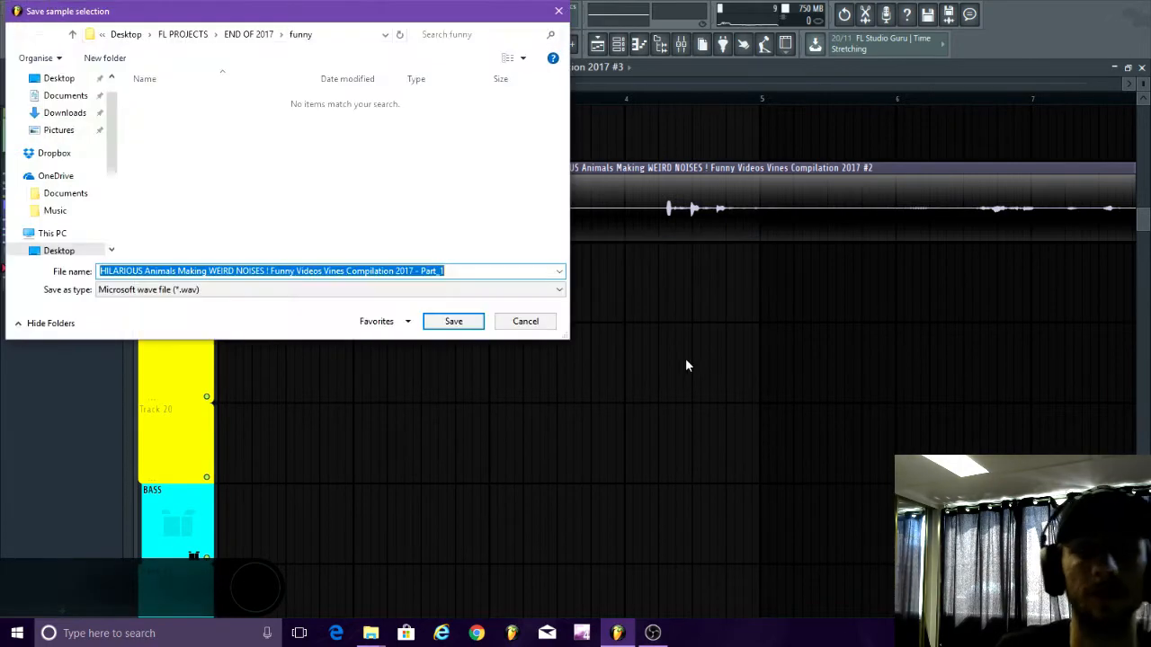
click(453, 320)
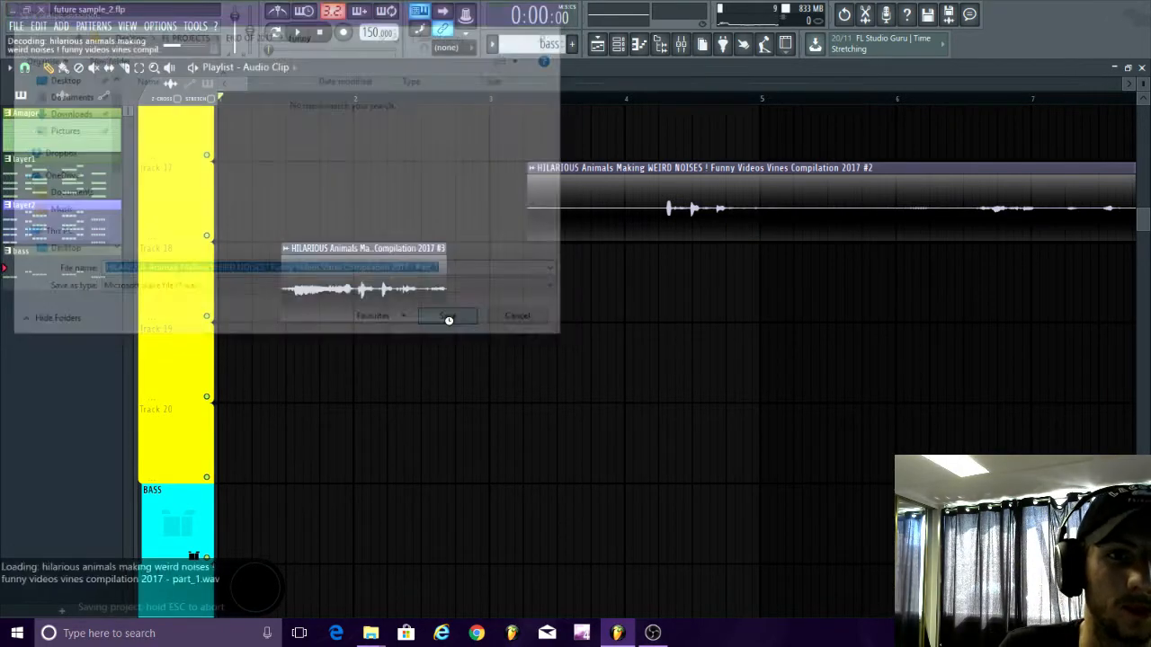
click(445, 317)
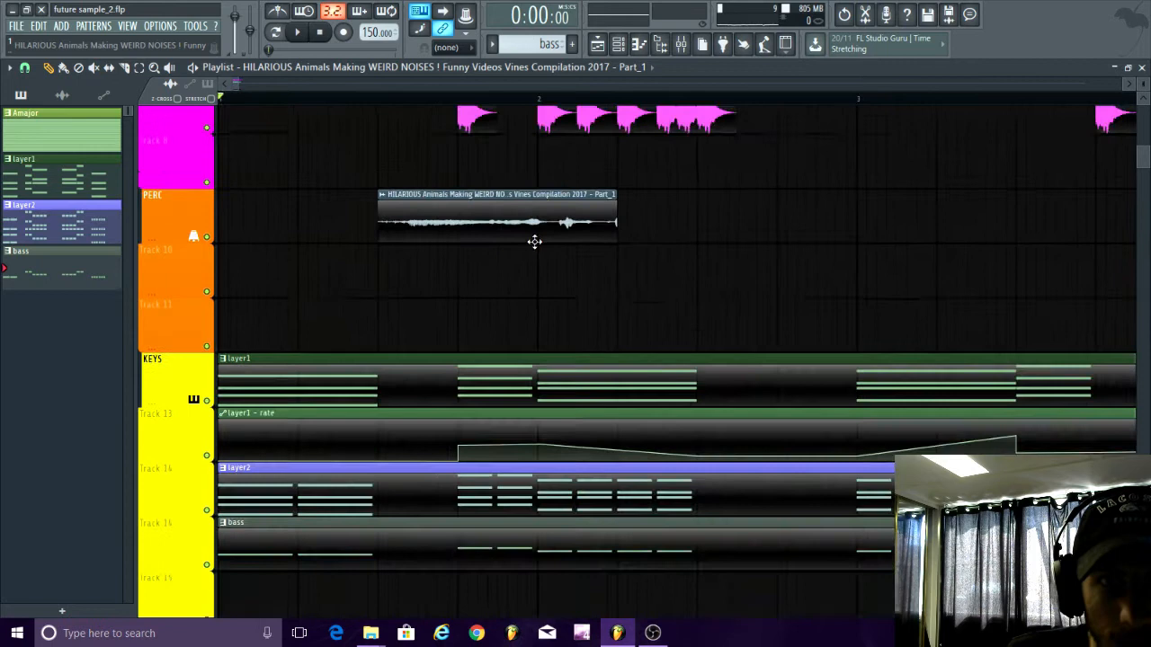
Add Fruity Parametric EQ 2 to the Part_1 sample, shape it, then arrange patterns and chops across the playlist
double_click(494, 216)
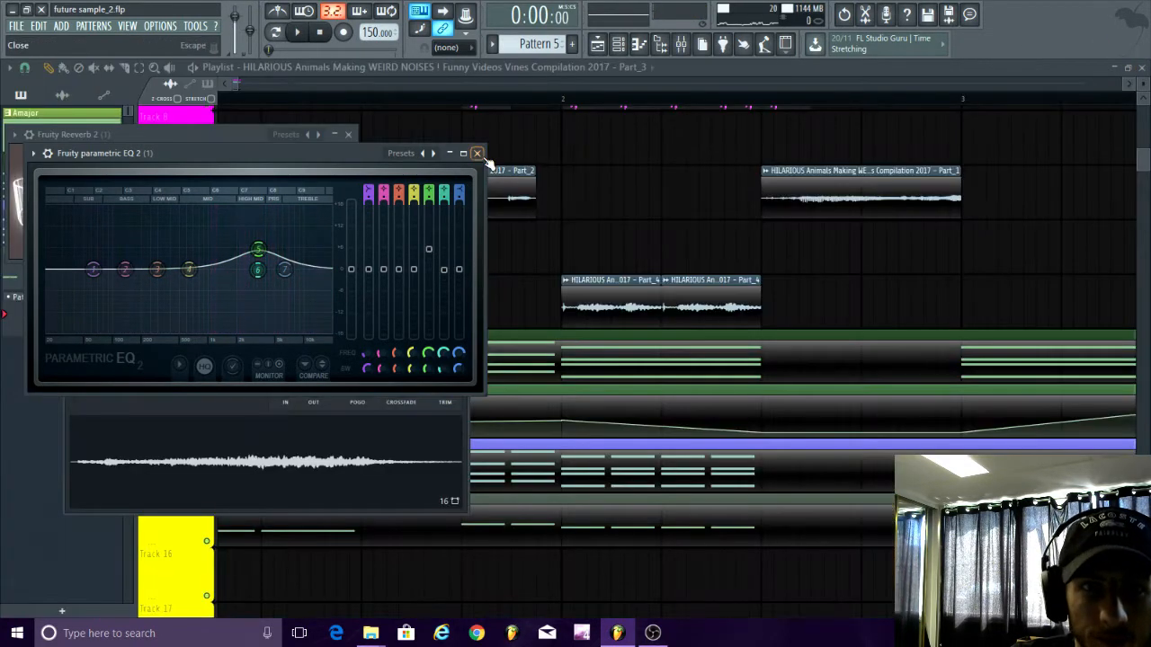
click(478, 153)
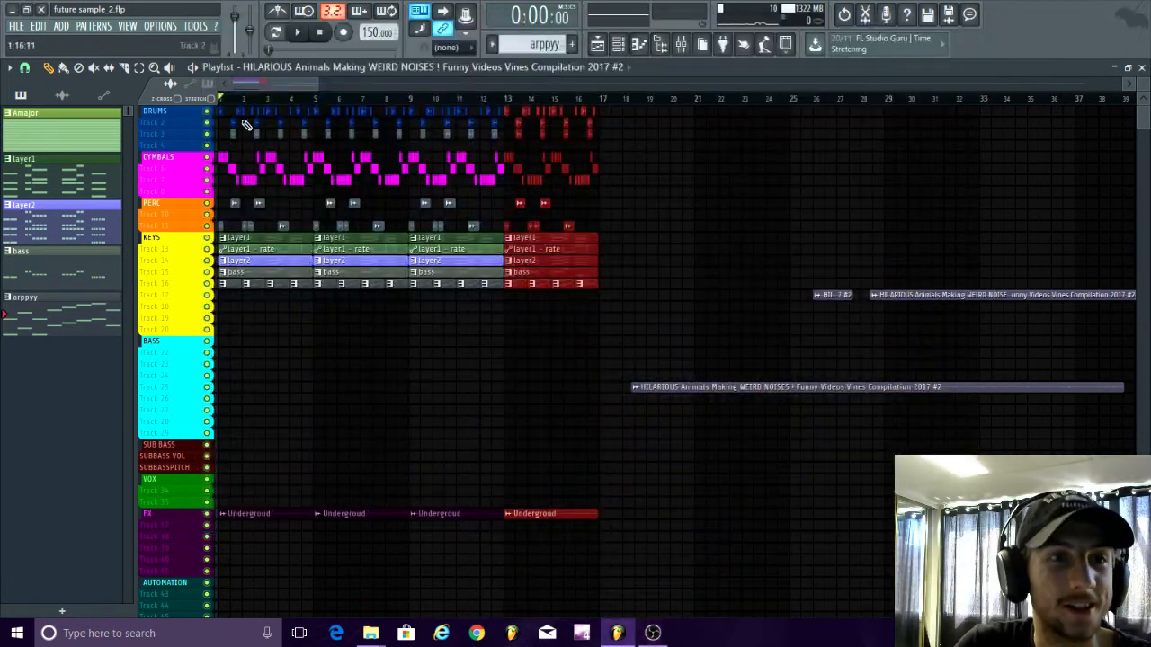
Play the full arrangement from the start, then bring the OBS window in front of FL Studio
click(298, 33)
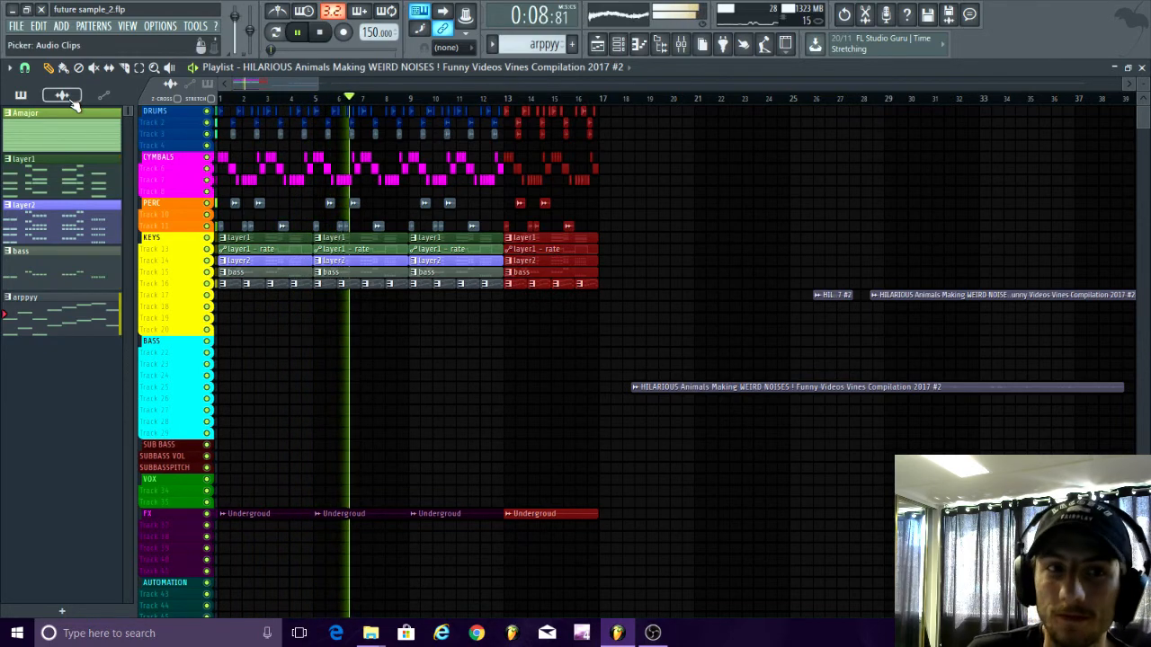
click(650, 633)
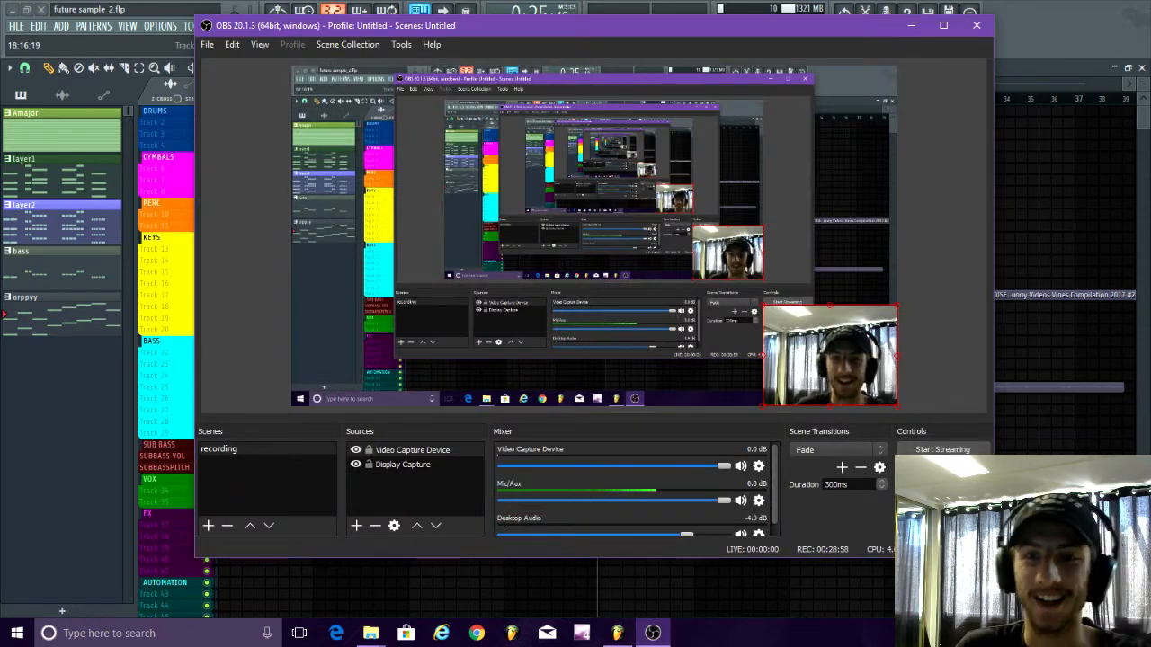